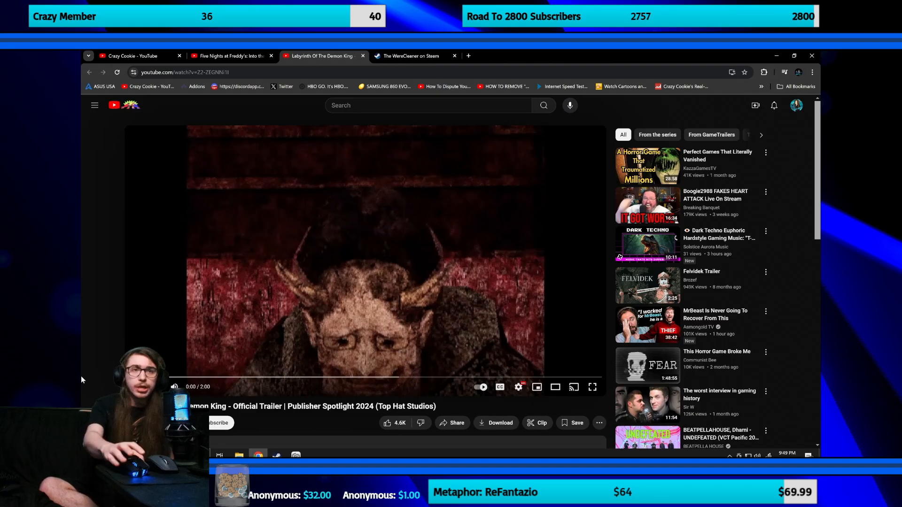
Start playback of the Labyrinth of the Demon King official trailer
left_click(592, 386)
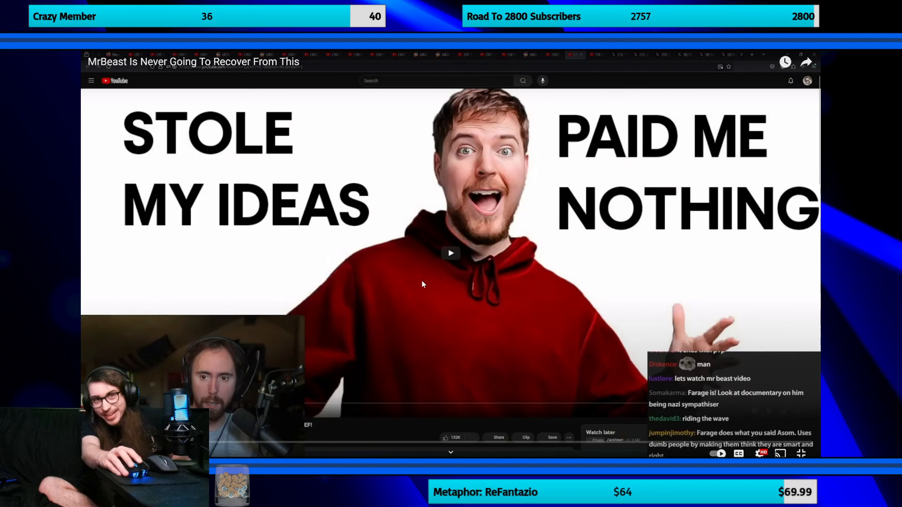
mouse_move(802, 454)
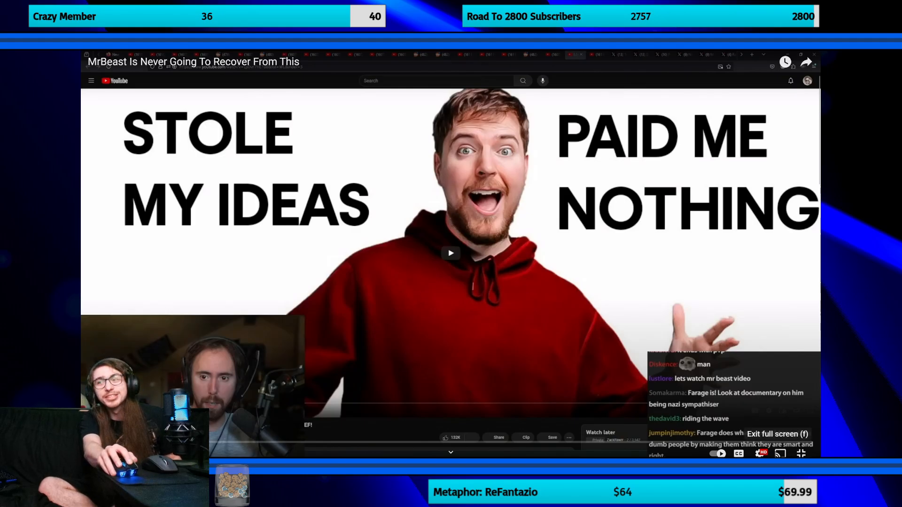